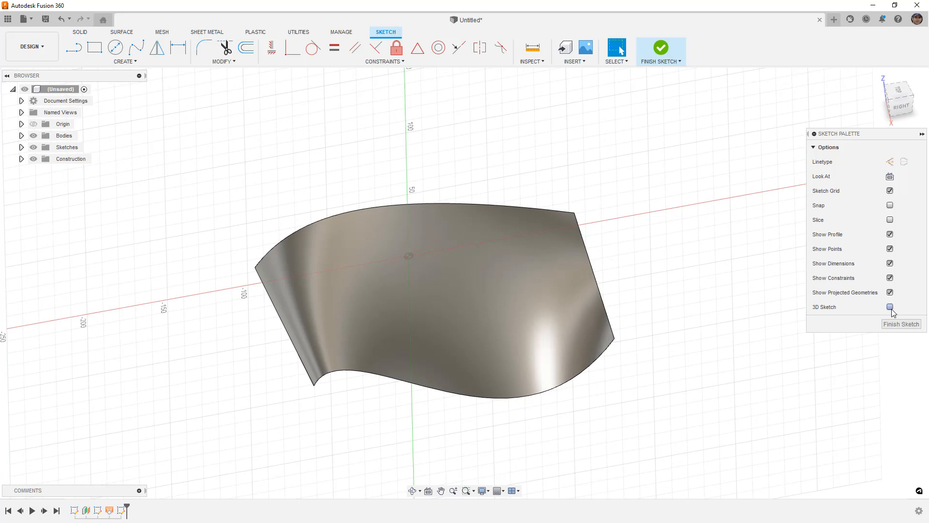
Step: Enable the 3D Sketch option in the Sketch Palette
left_click(889, 306)
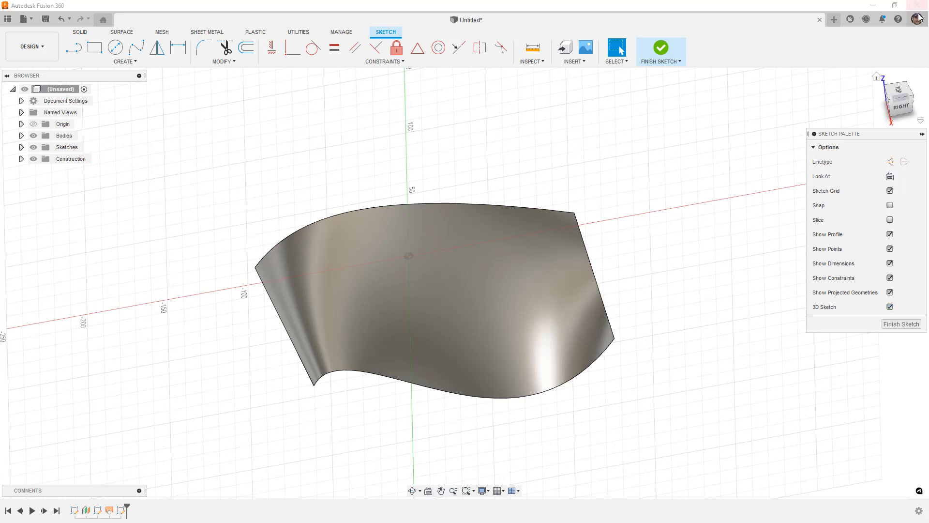
mouse_move(403, 114)
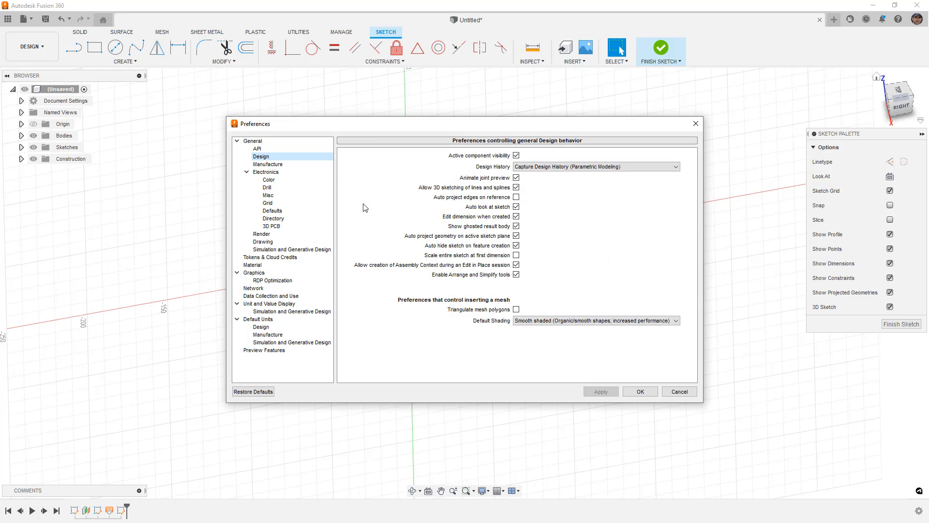
mouse_move(396, 208)
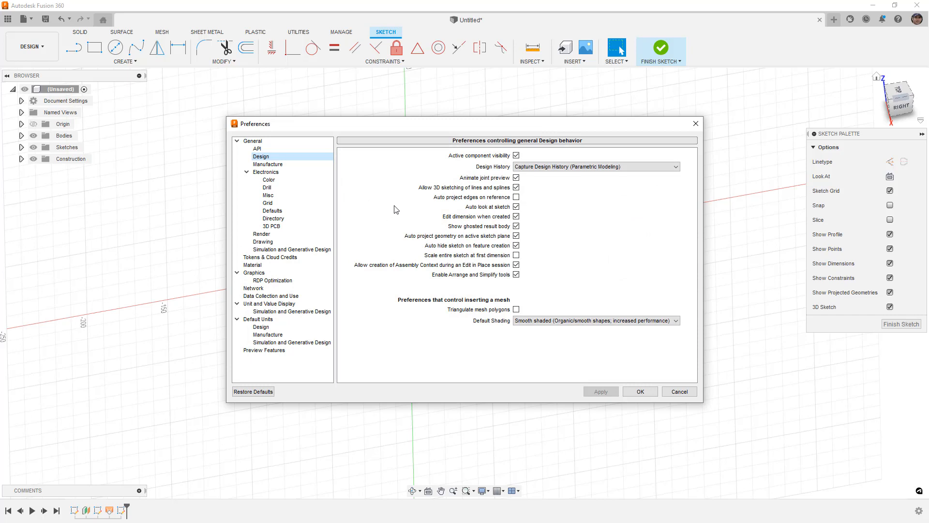
Step: Apply the 'Allow 3D sketching of lines and splines' design preference and close Preferences
left_click(516, 197)
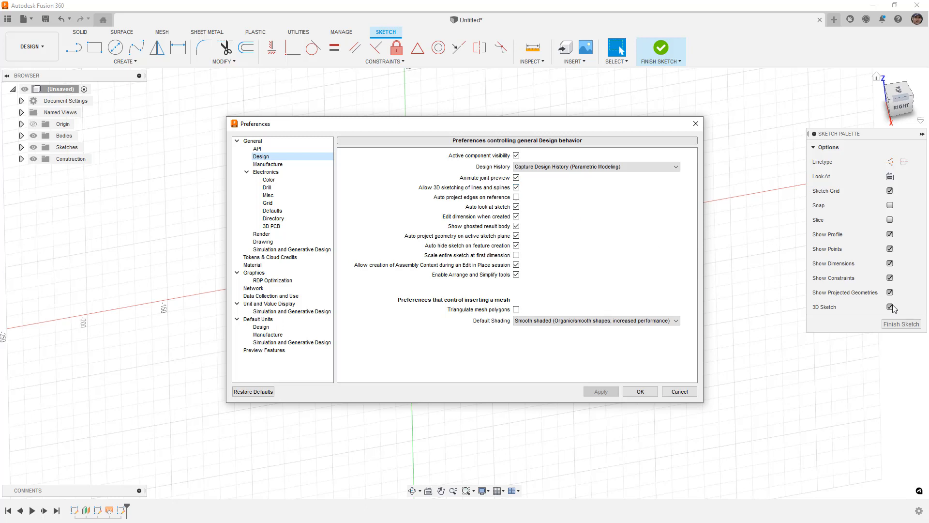
mouse_move(893, 309)
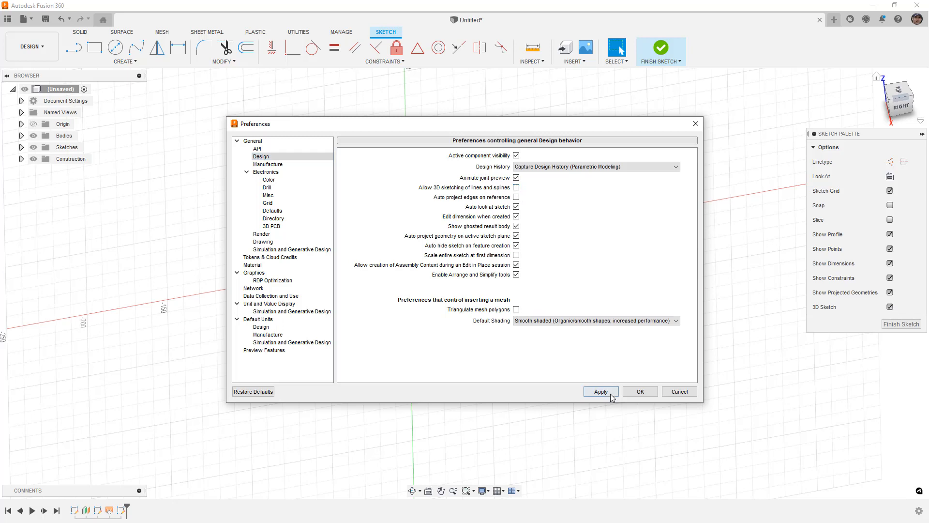
left_click(641, 391)
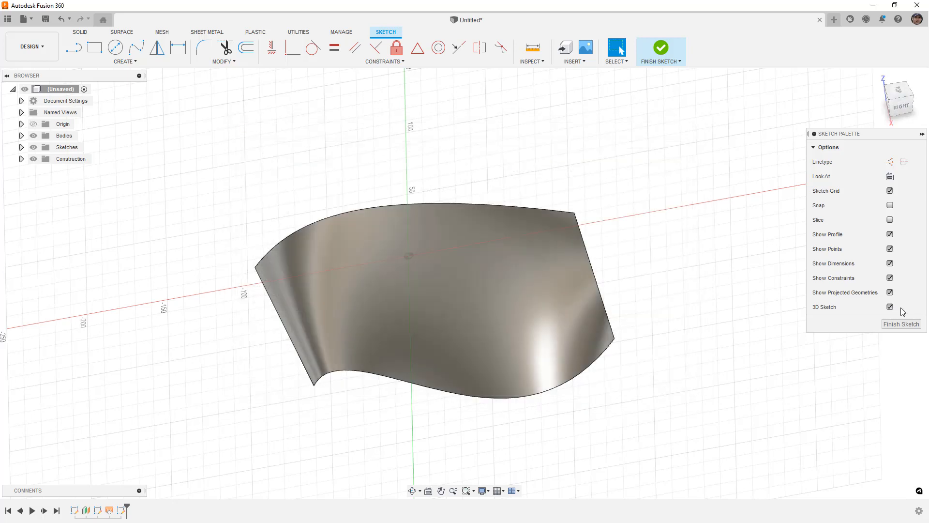
Step: Draw a closed fit-point spline loop across the curved surface
left_click(889, 307)
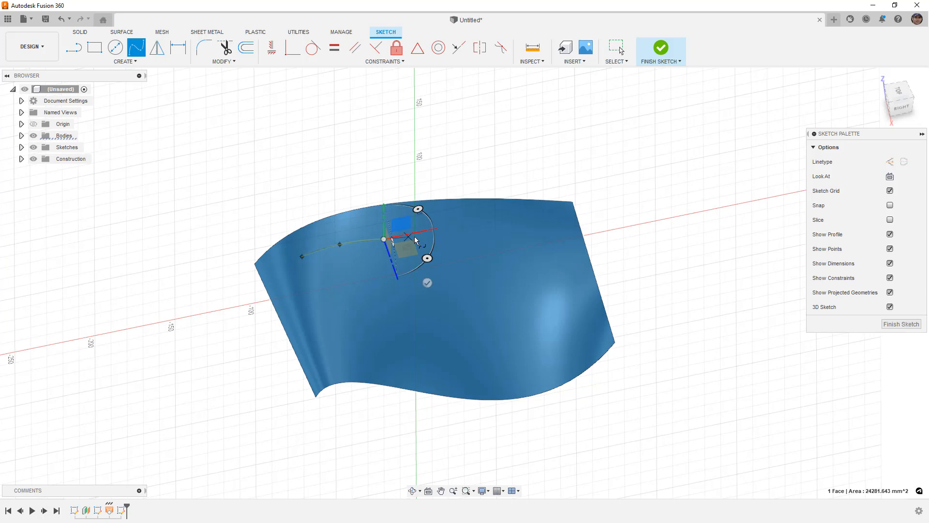
left_click_drag(415, 241, 560, 249)
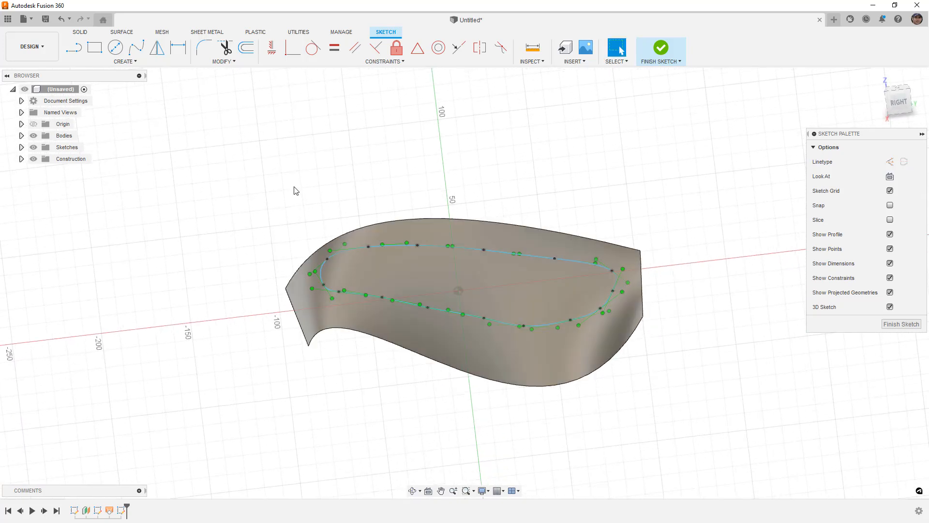
Step: Drag a spline fit point off the surface, then select the spline to inspect it
left_click(133, 47)
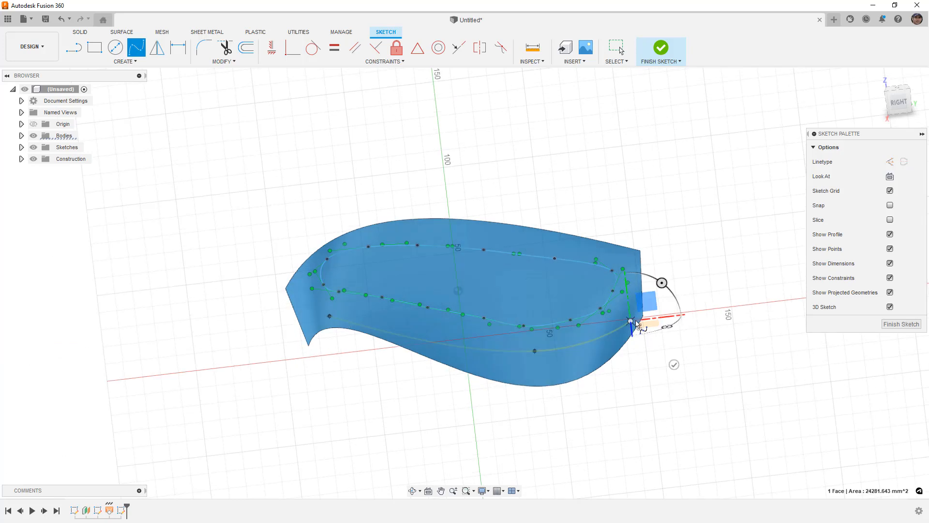
left_click_drag(637, 323, 599, 370)
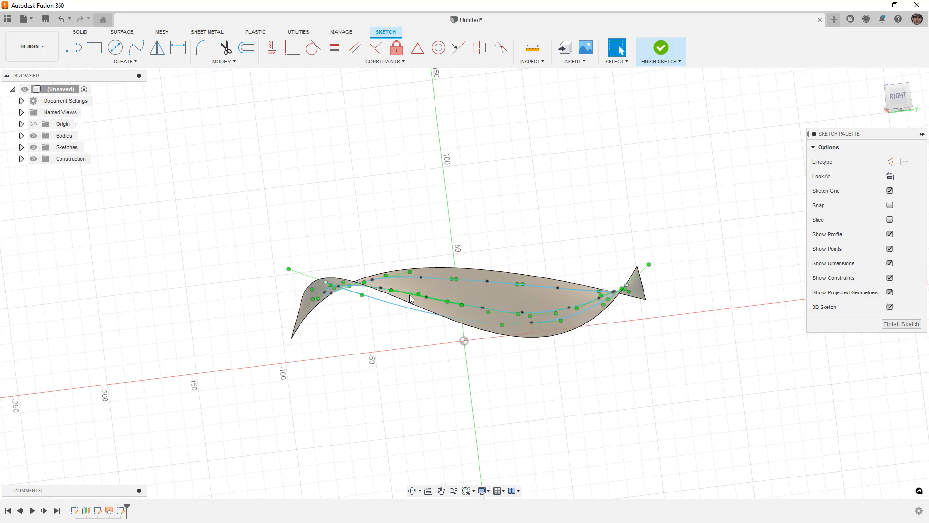
left_click(408, 302)
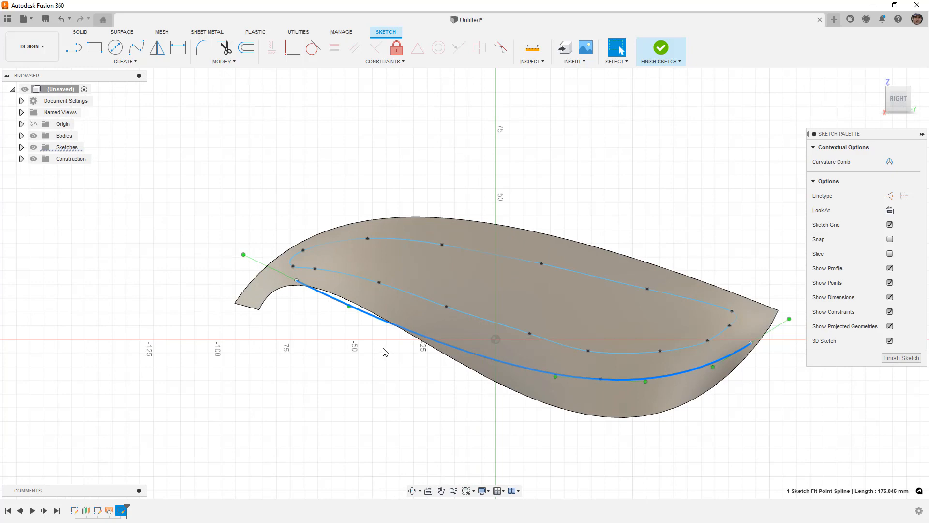
mouse_move(297, 282)
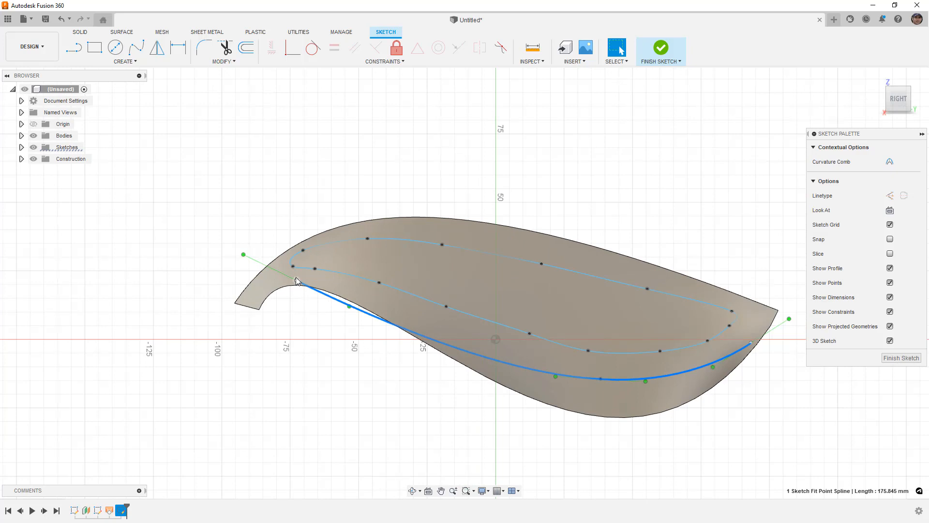
mouse_move(360, 346)
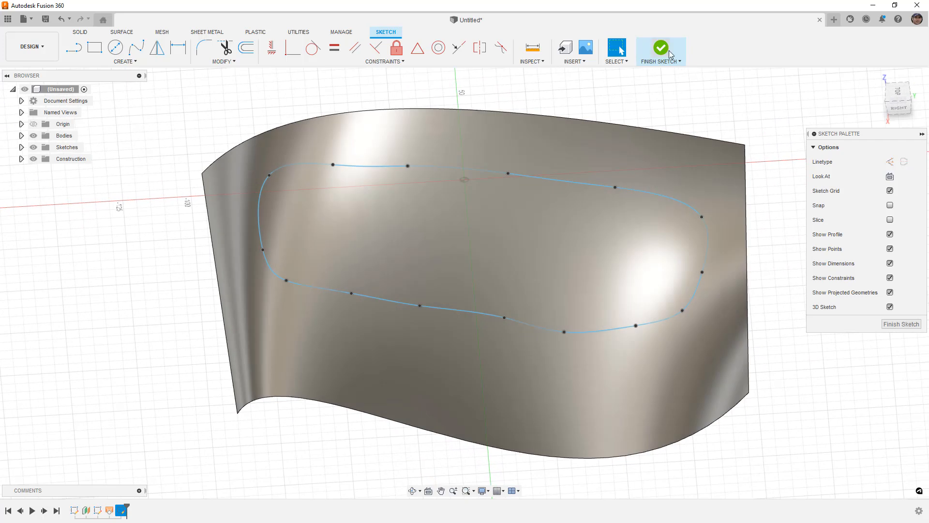
Step: Remove the second spline and open the Create menu's Project / Include commands
left_click(661, 47)
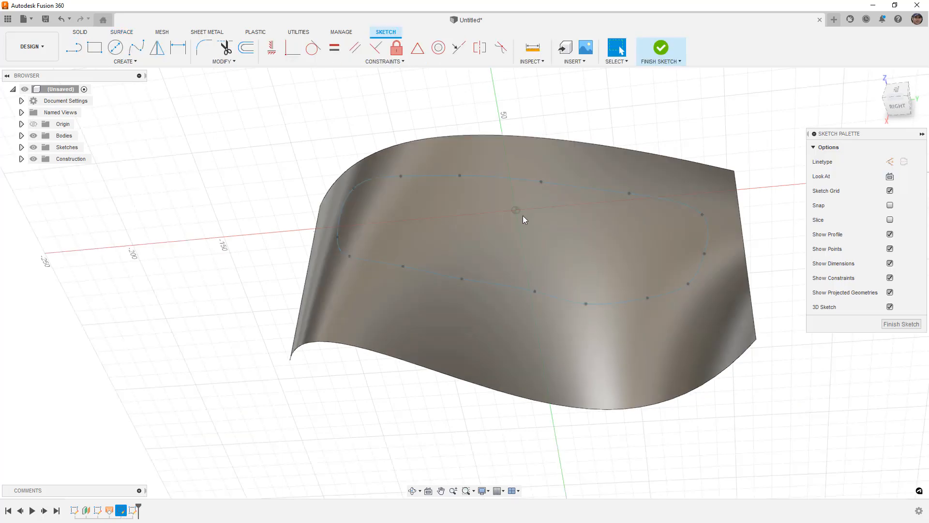
left_click(125, 61)
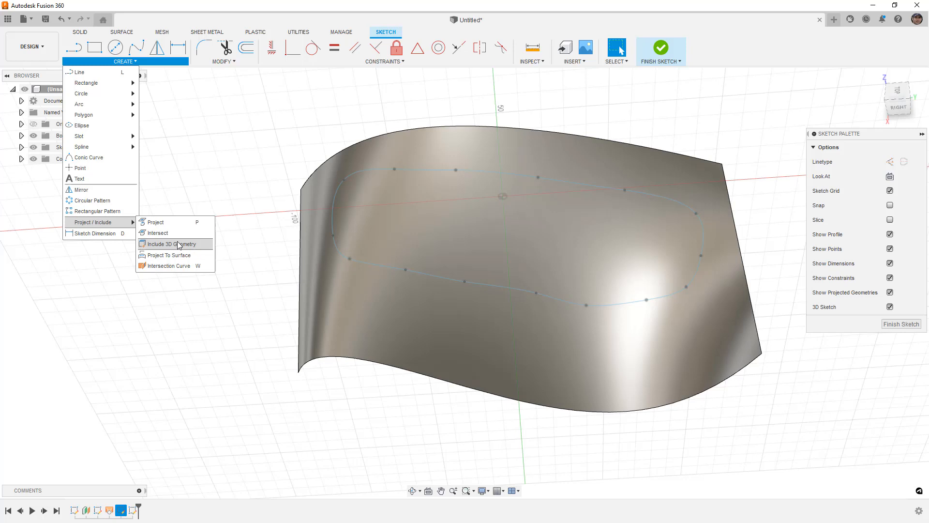
Step: Project To Surface onto the curved face, with Project Type set to Along Vector
left_click(168, 255)
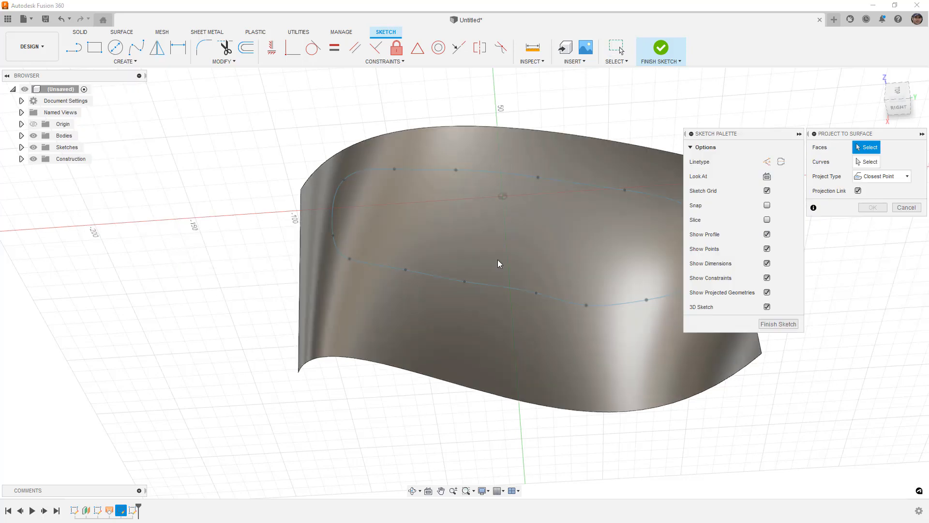
left_click(498, 263)
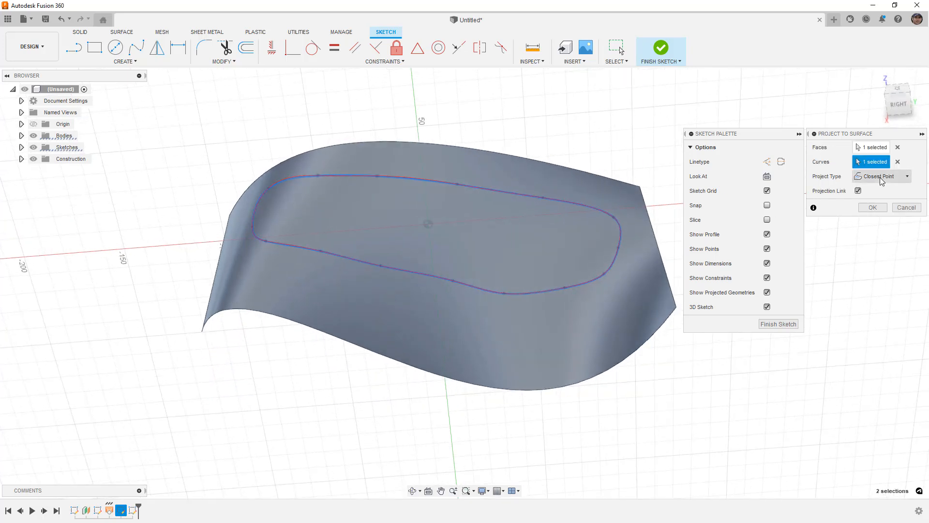
left_click(882, 177)
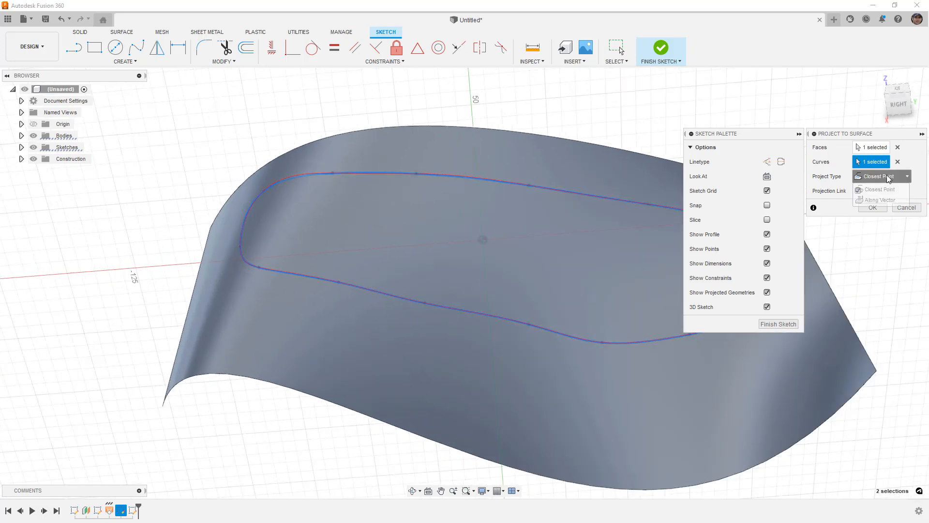
left_click(880, 199)
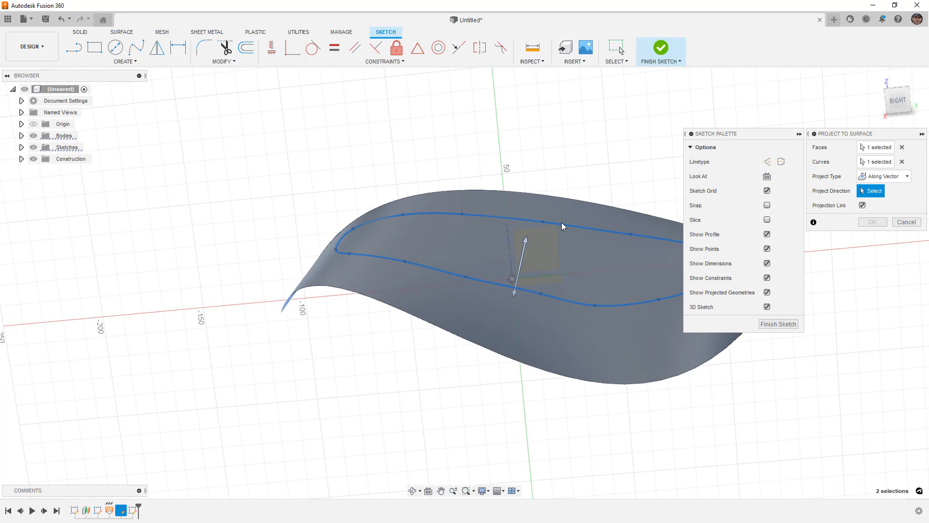
mouse_move(507, 251)
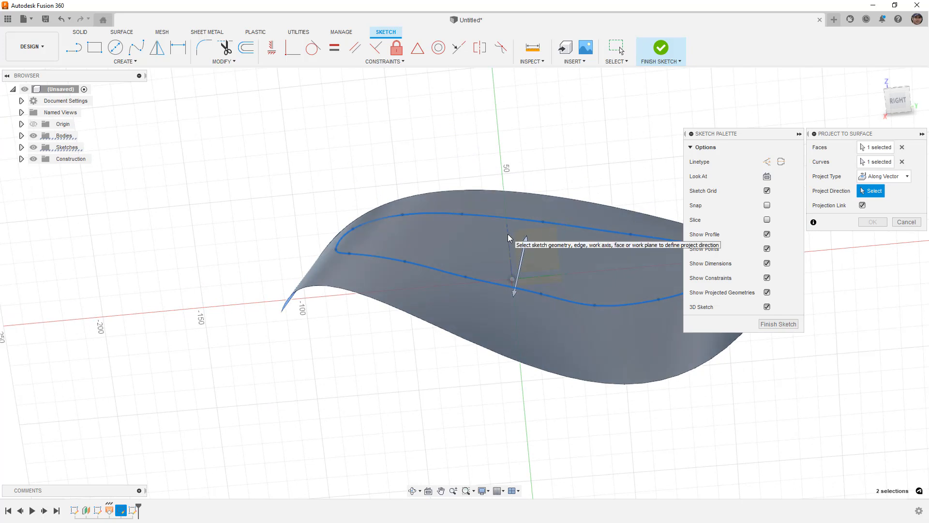